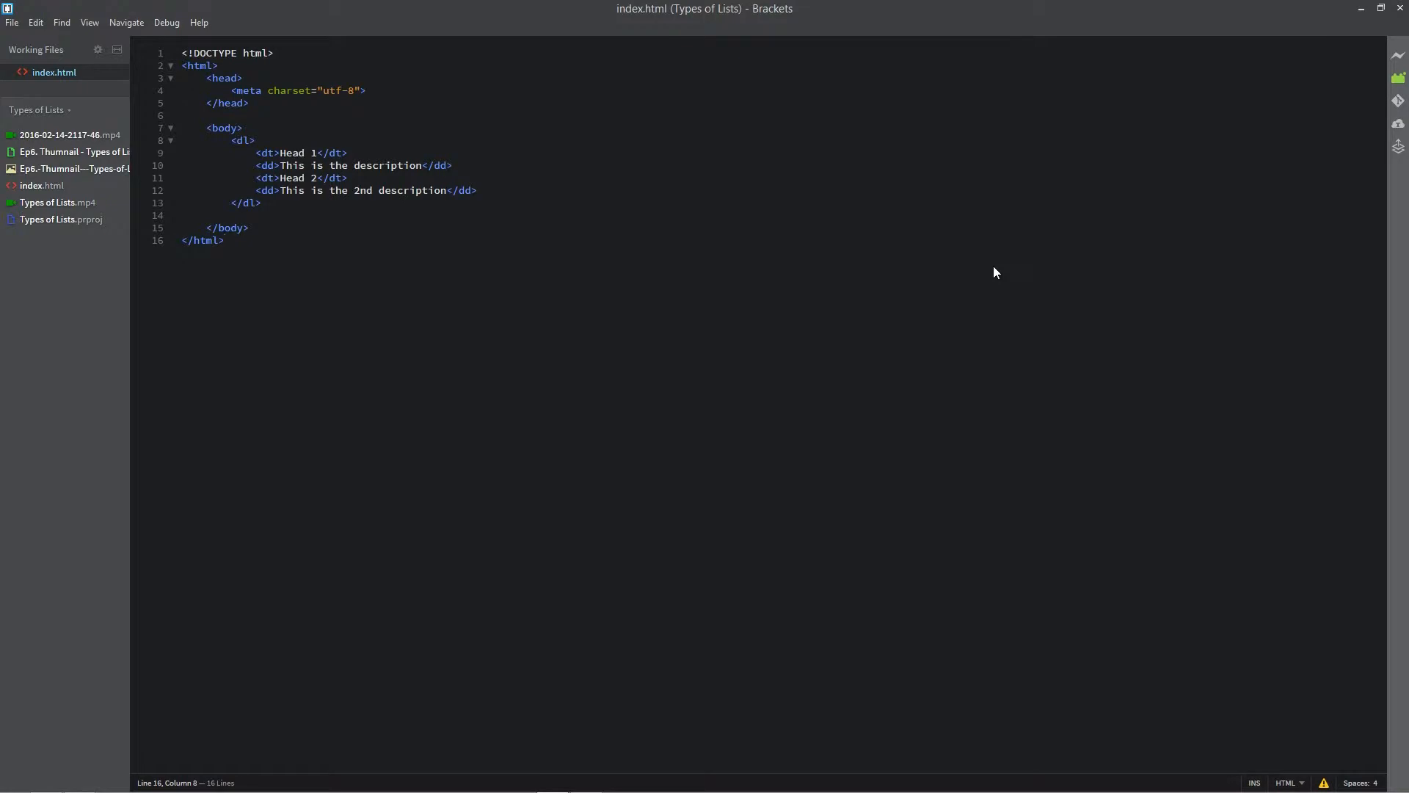
Leave the Brackets editor and bring up the browser showing the W3C validator
left_click(226, 240)
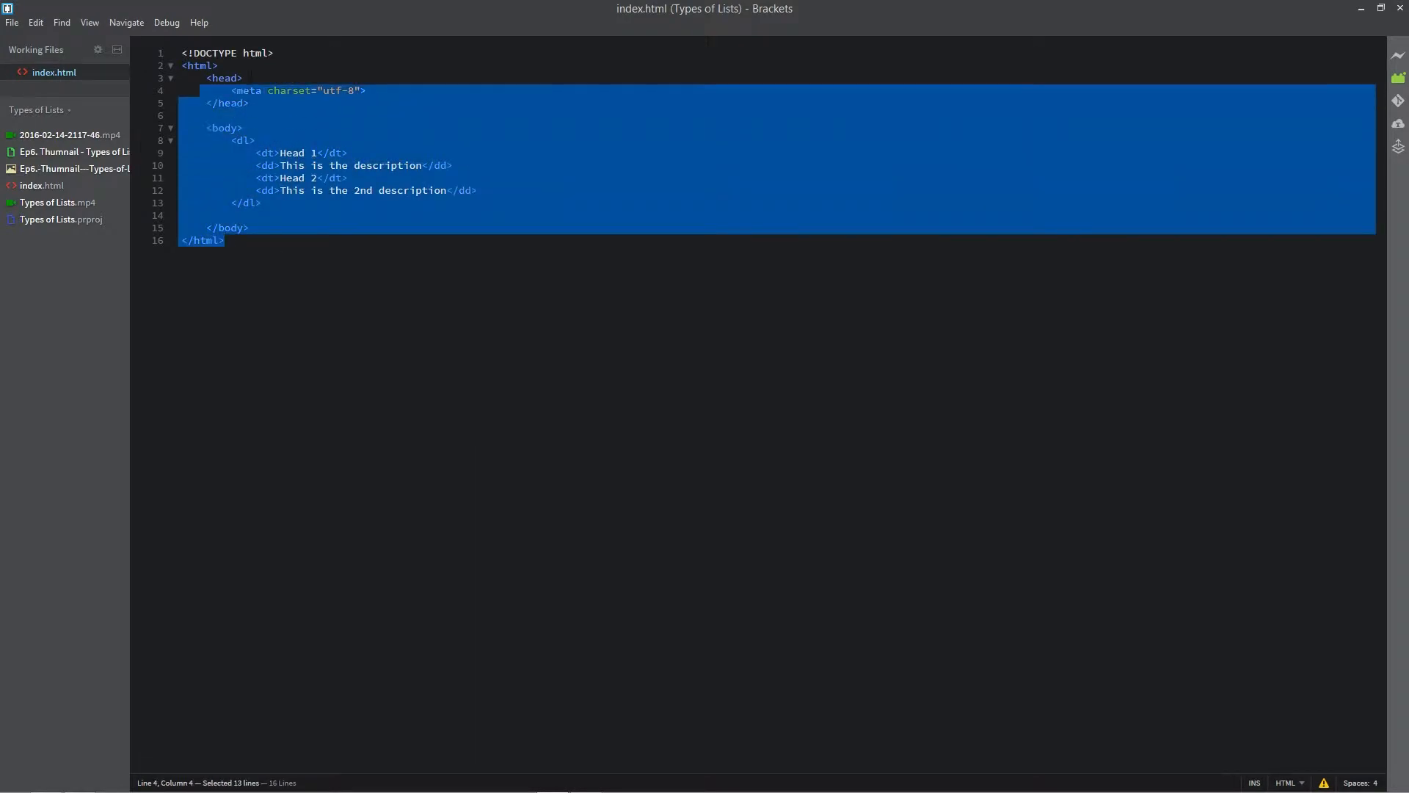
left_click(249, 102)
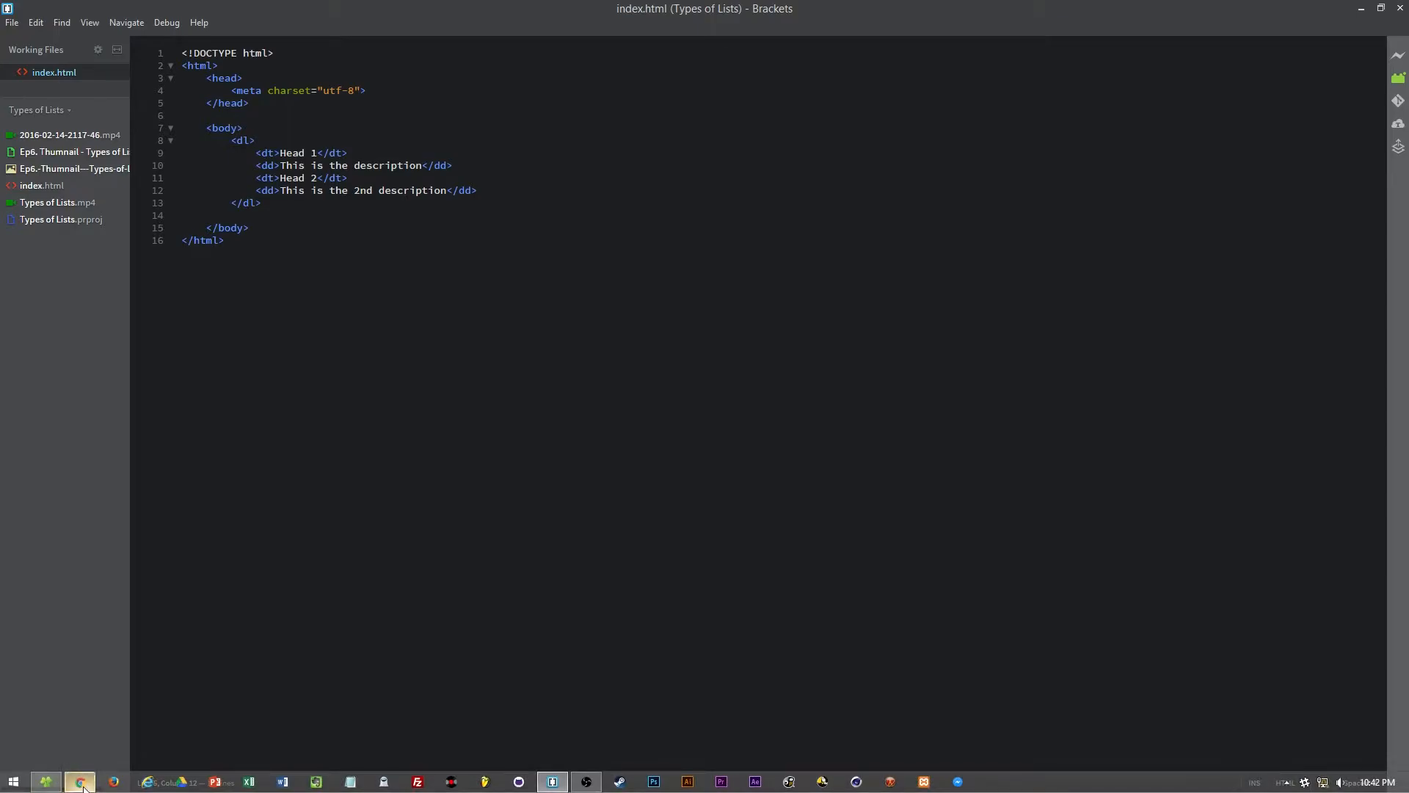
left_click(80, 781)
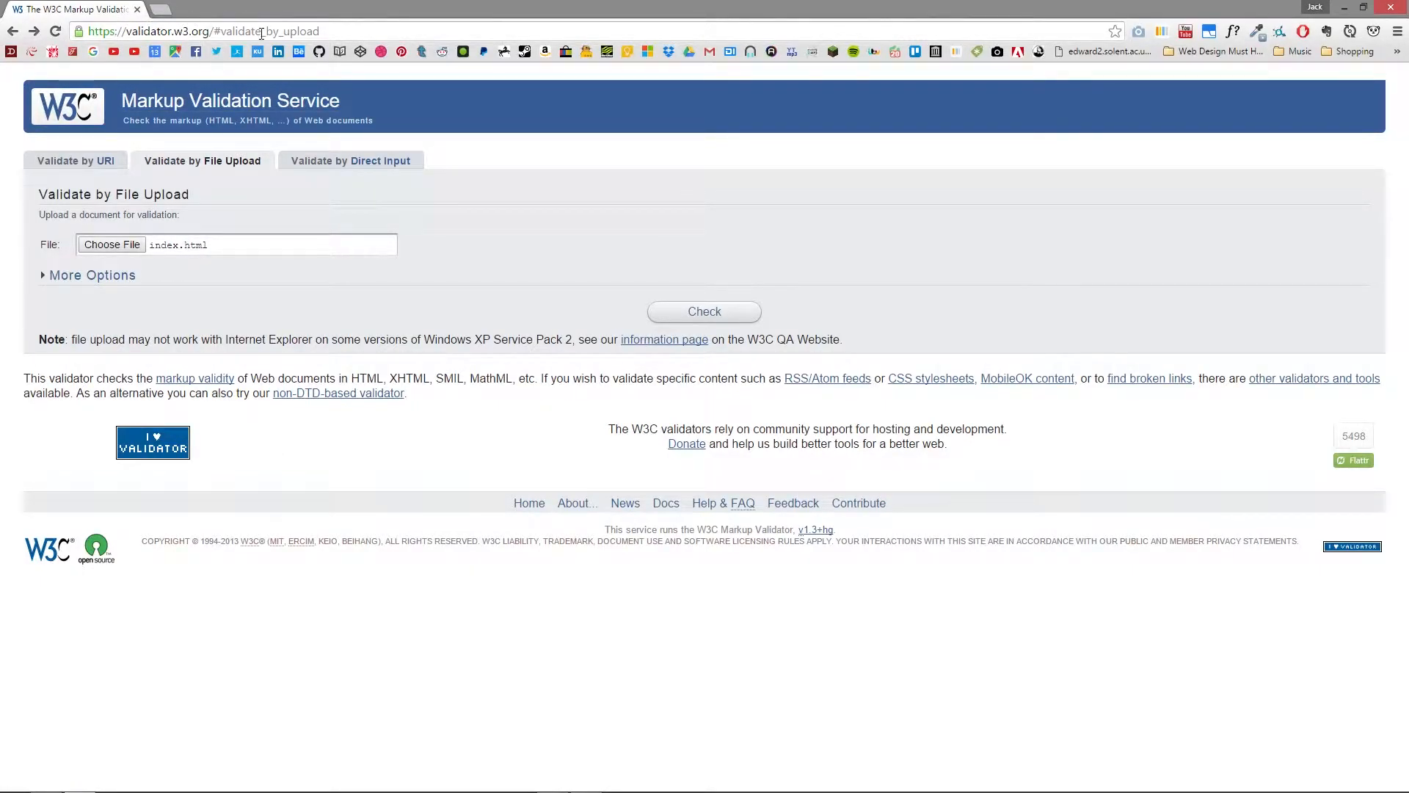
mouse_move(373, 246)
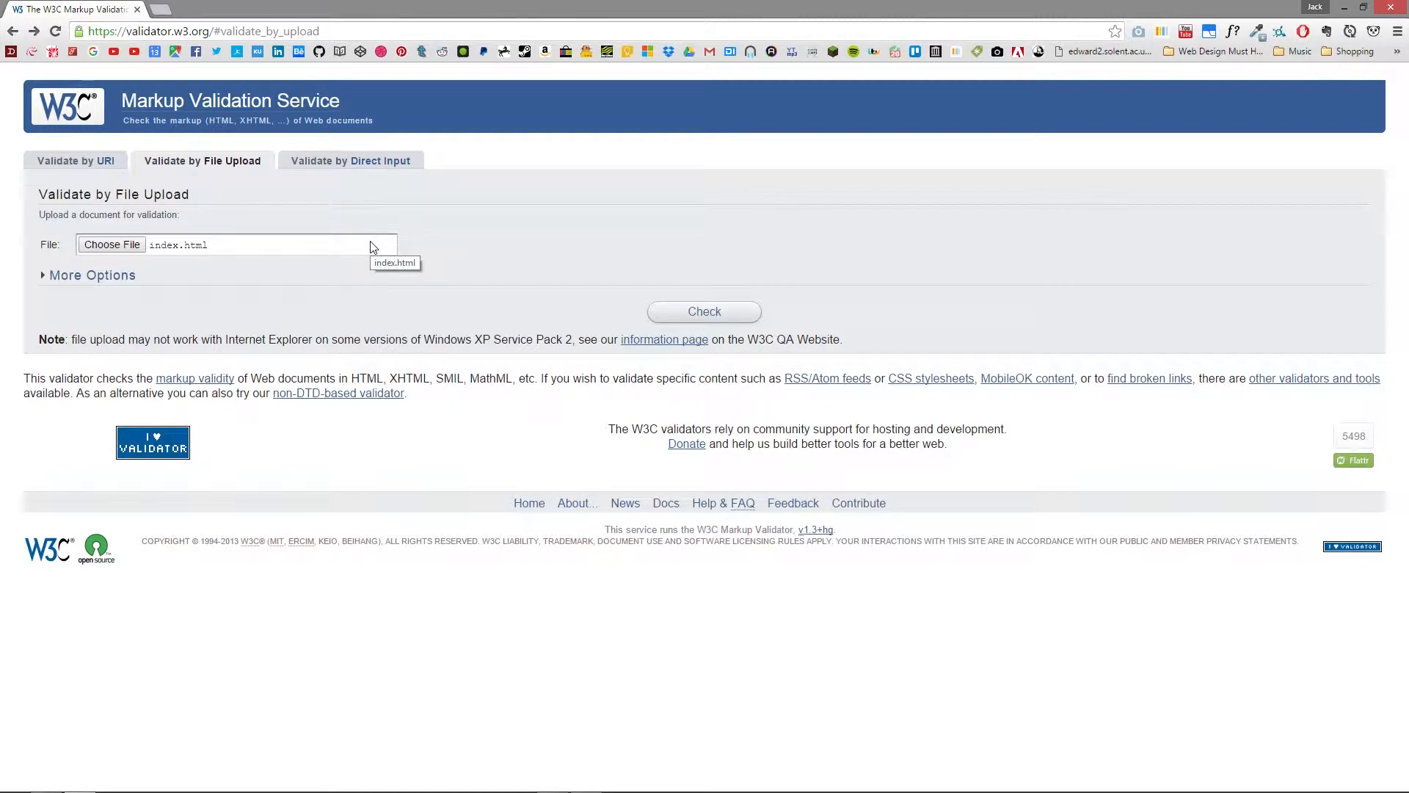
mouse_move(364, 93)
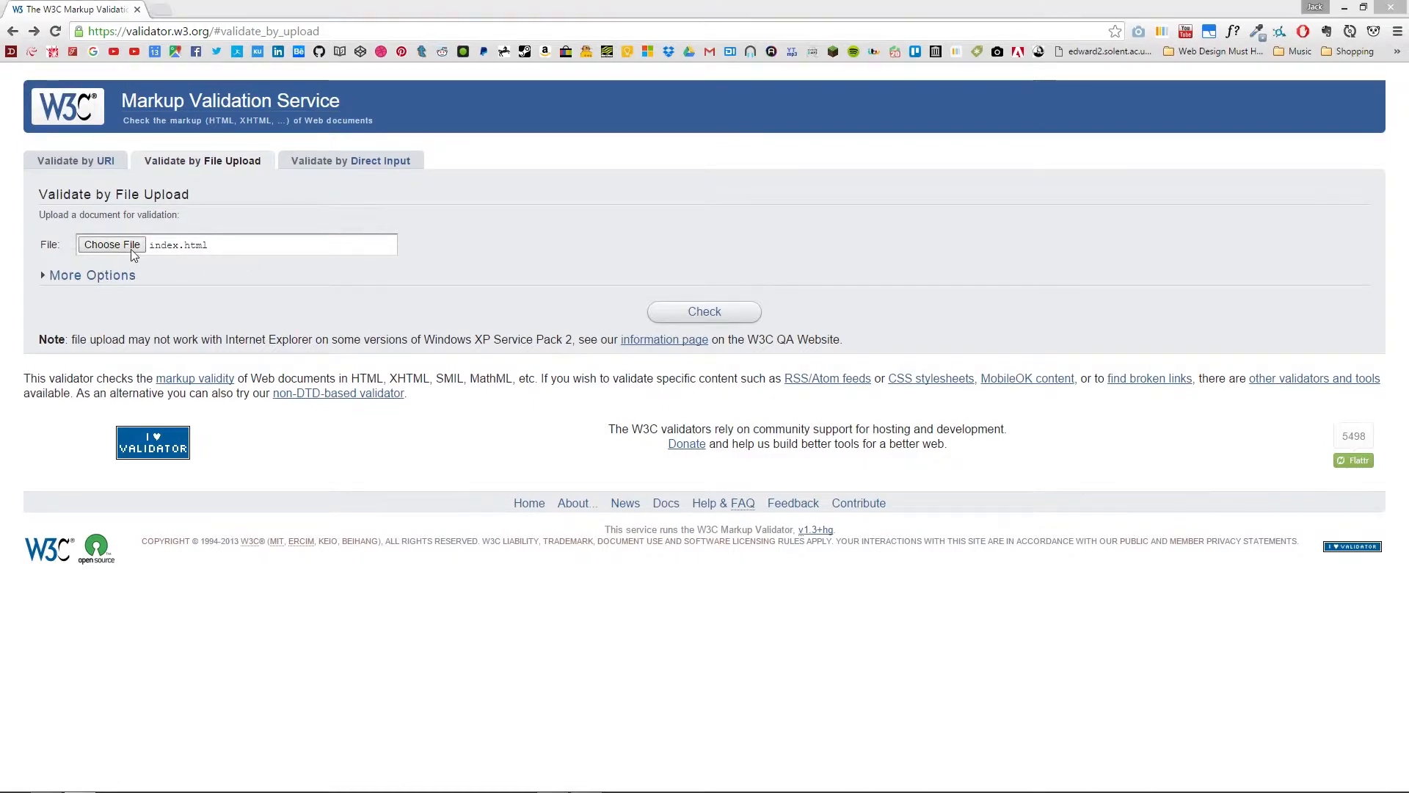
Choose index.html from HTML 5 > Types of Lists as the file to upload
left_click(110, 245)
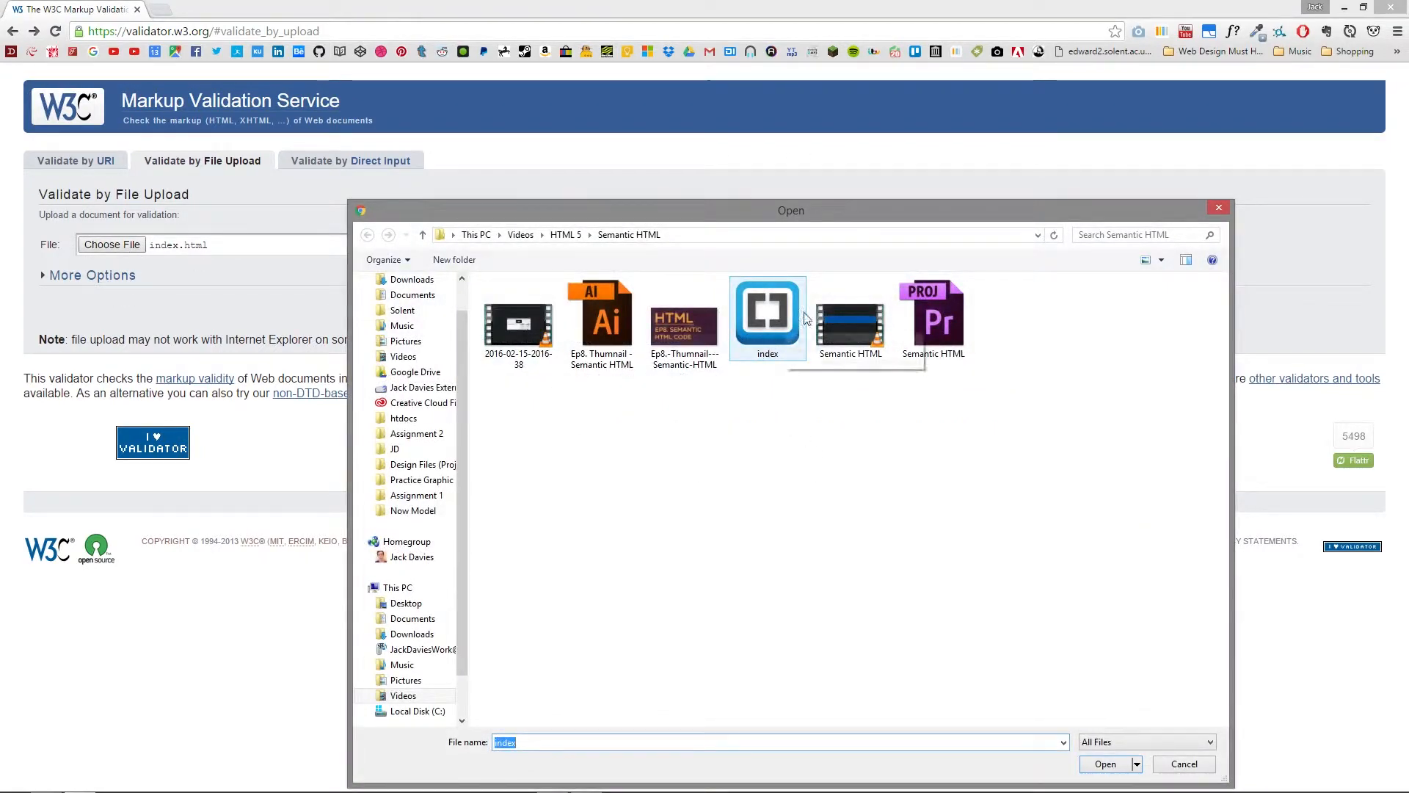
left_click(1107, 764)
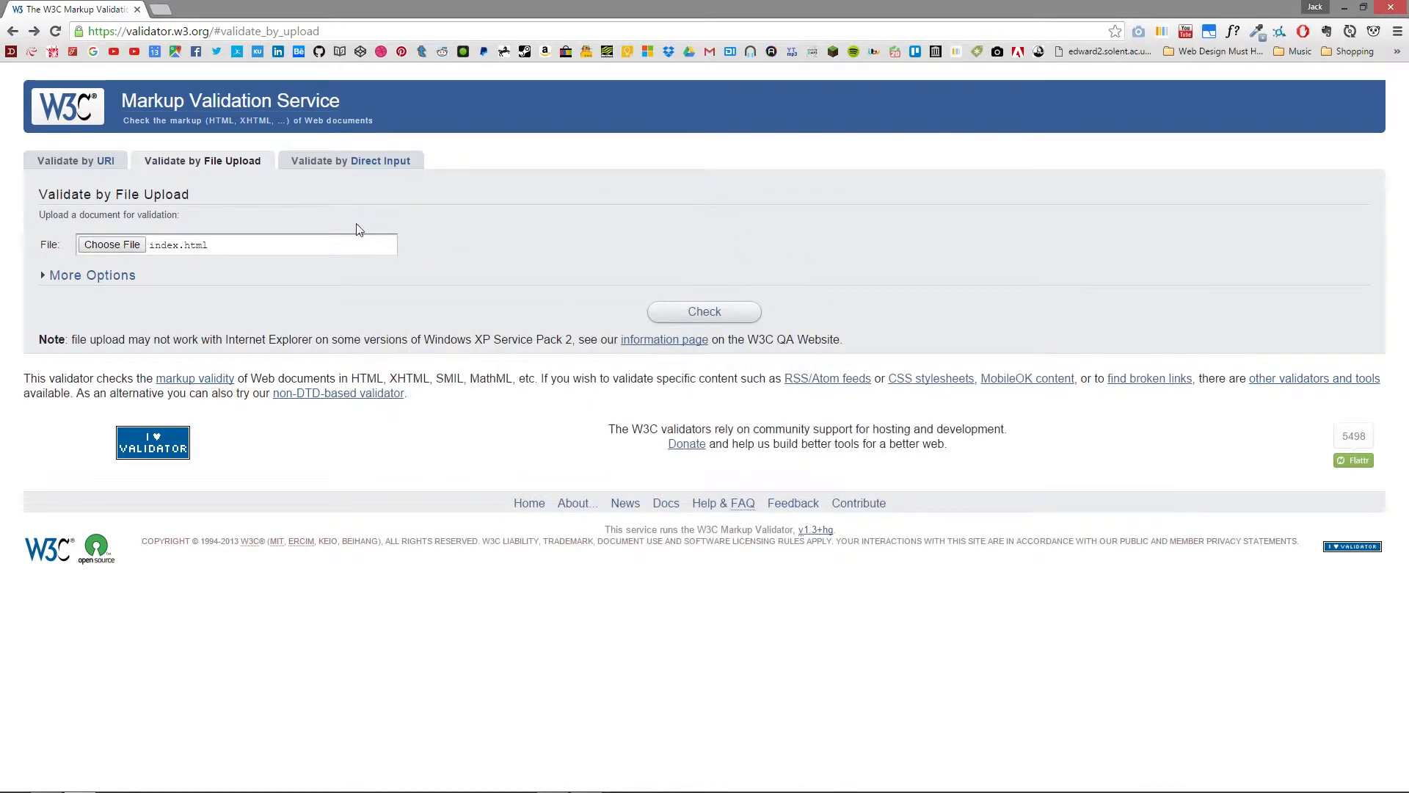
left_click(110, 245)
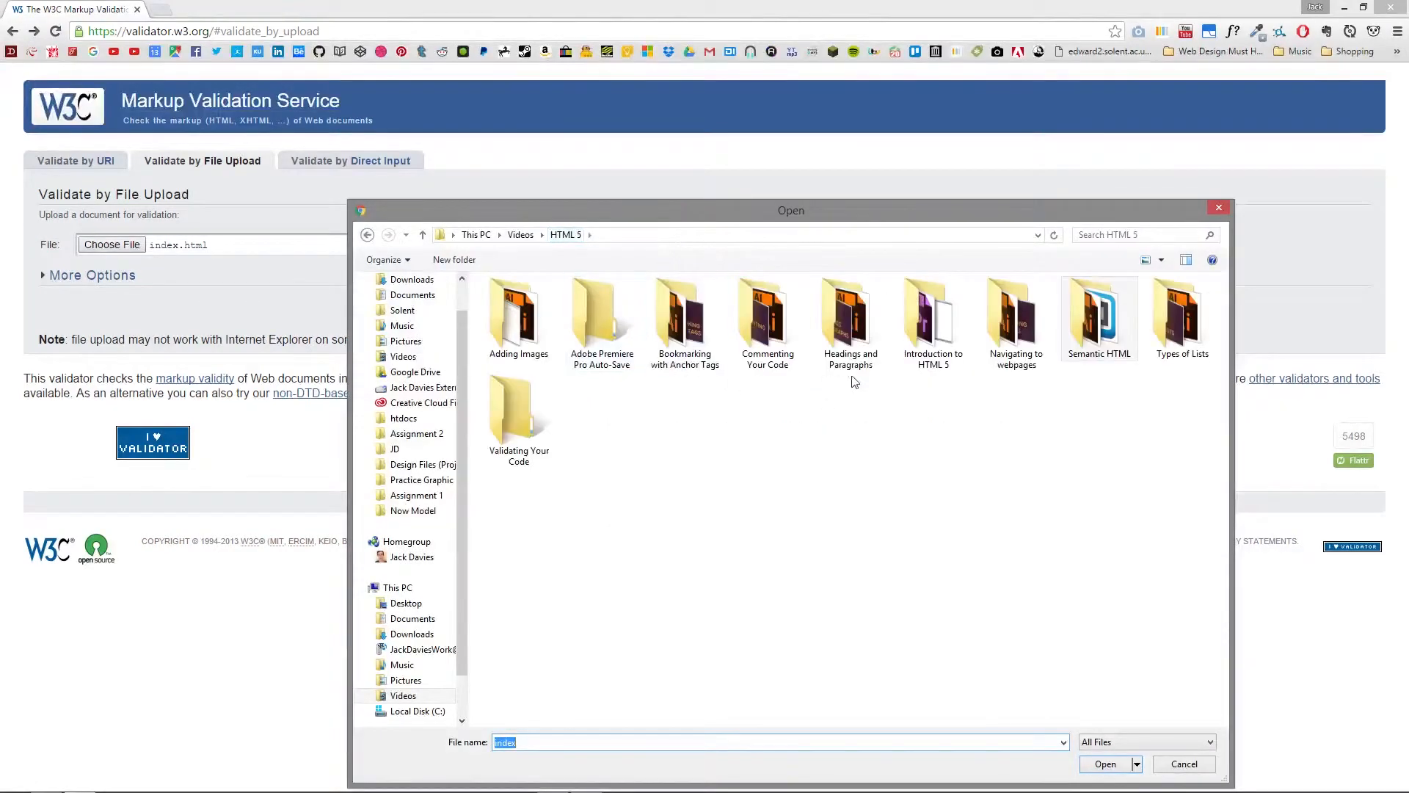
double_click(1181, 318)
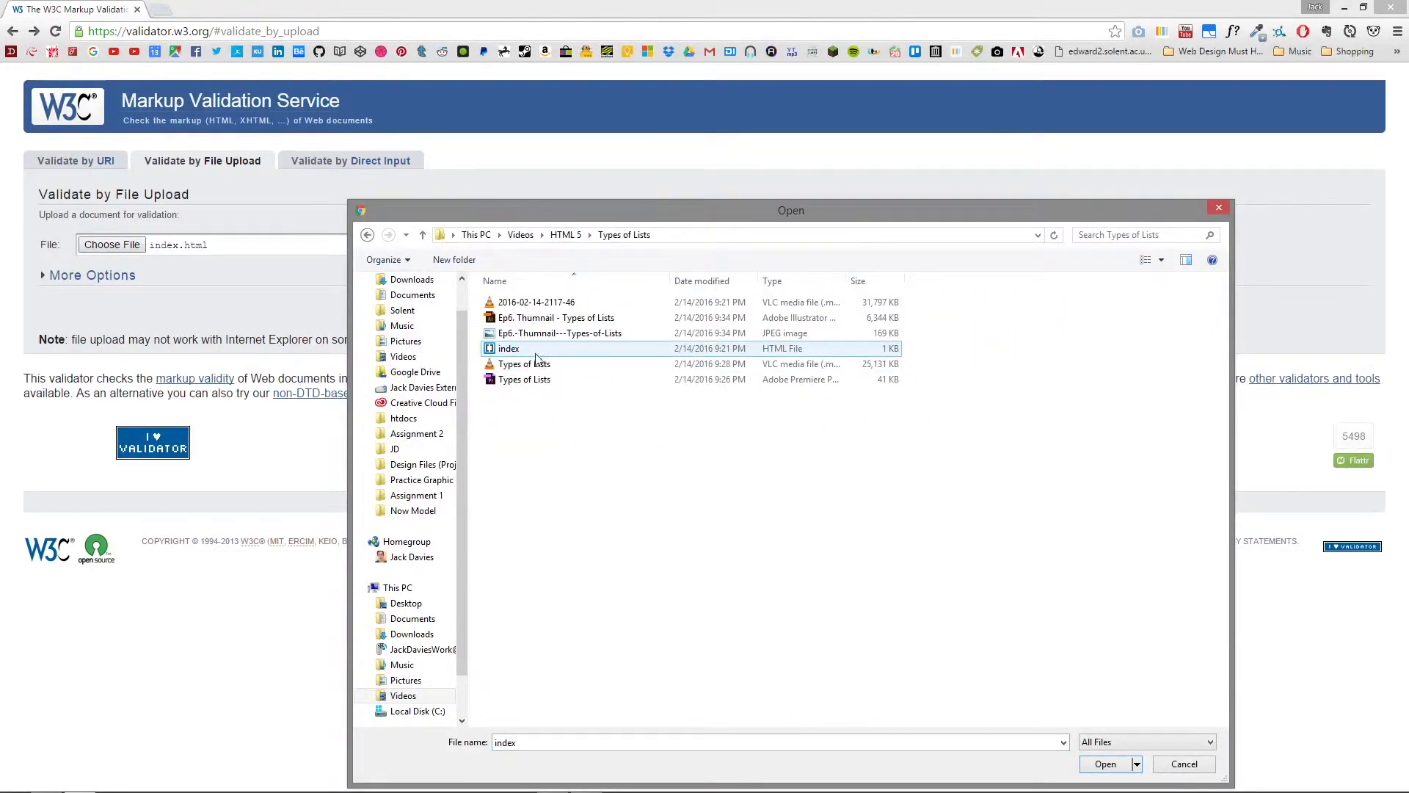
left_click(1104, 763)
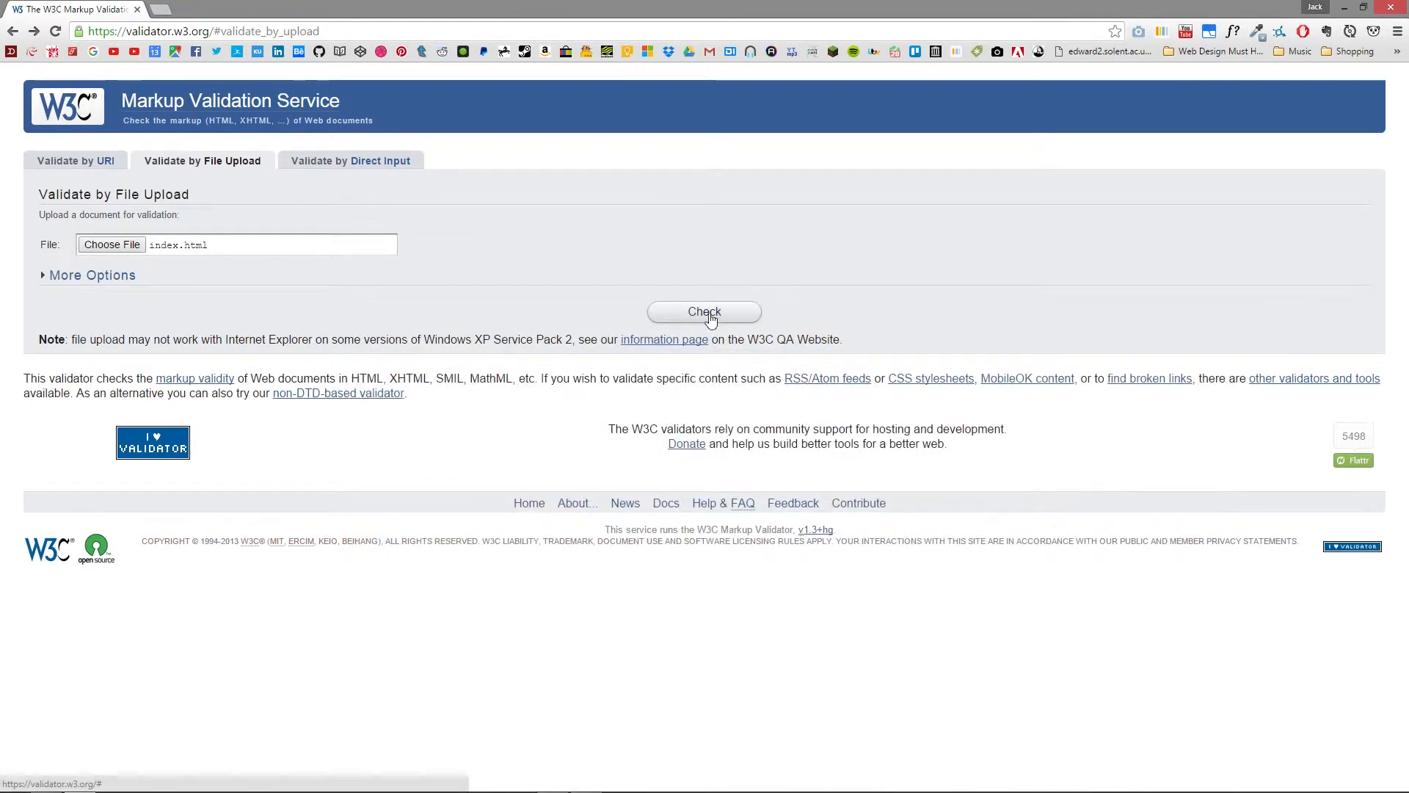
Run the check, which reports the head is missing a required title element
left_click(704, 311)
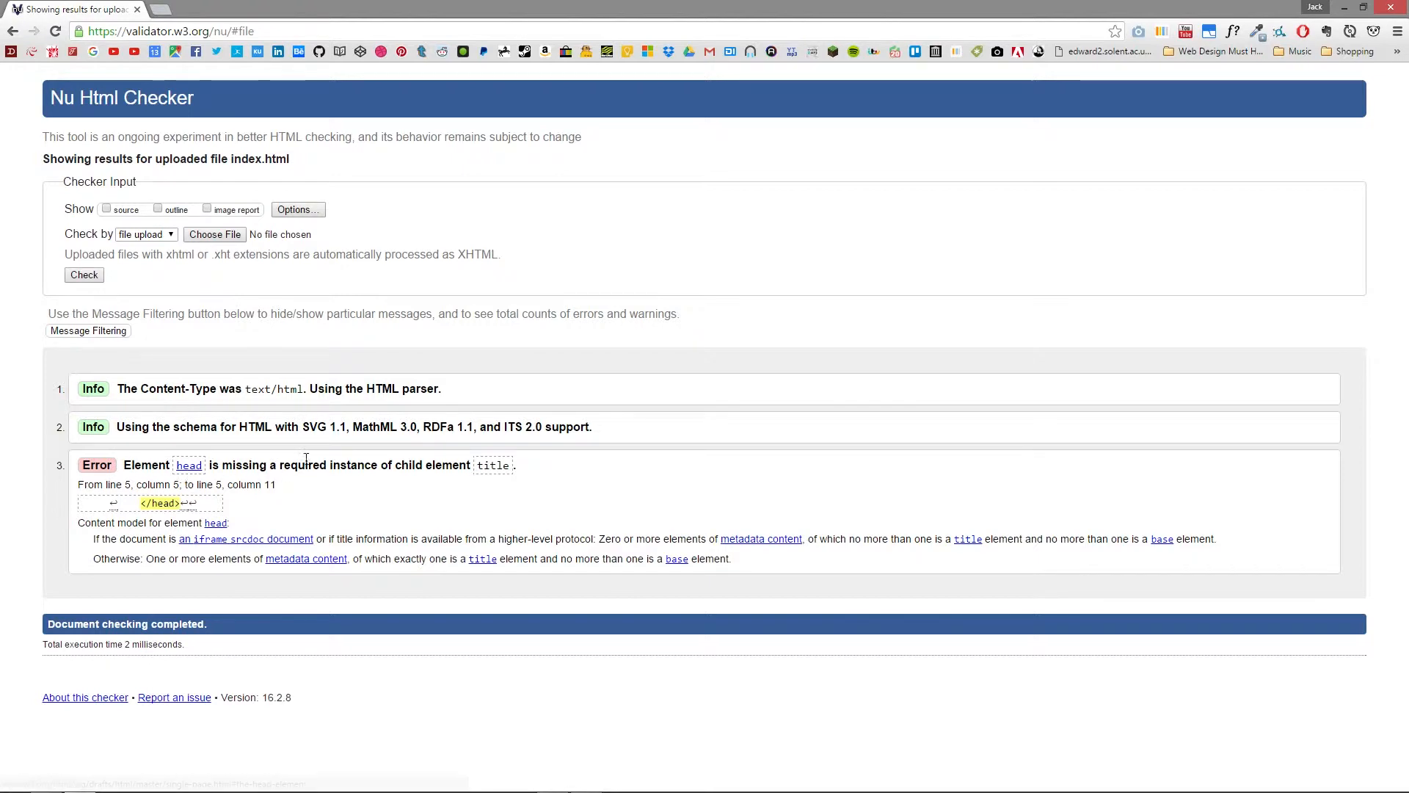
Add <title>Types of Lists</title> after the meta charset line in index.html
left_click(550, 790)
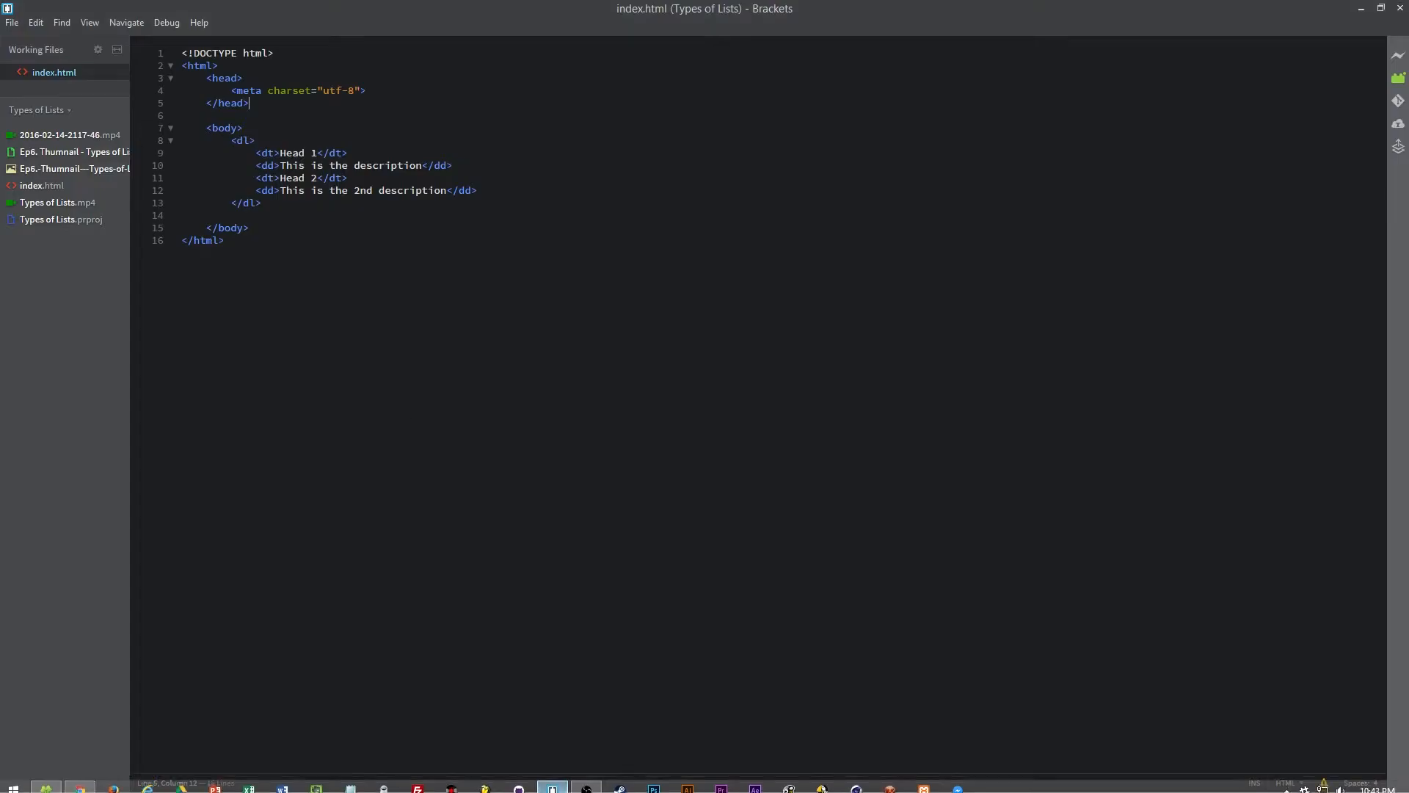
left_click(365, 89)
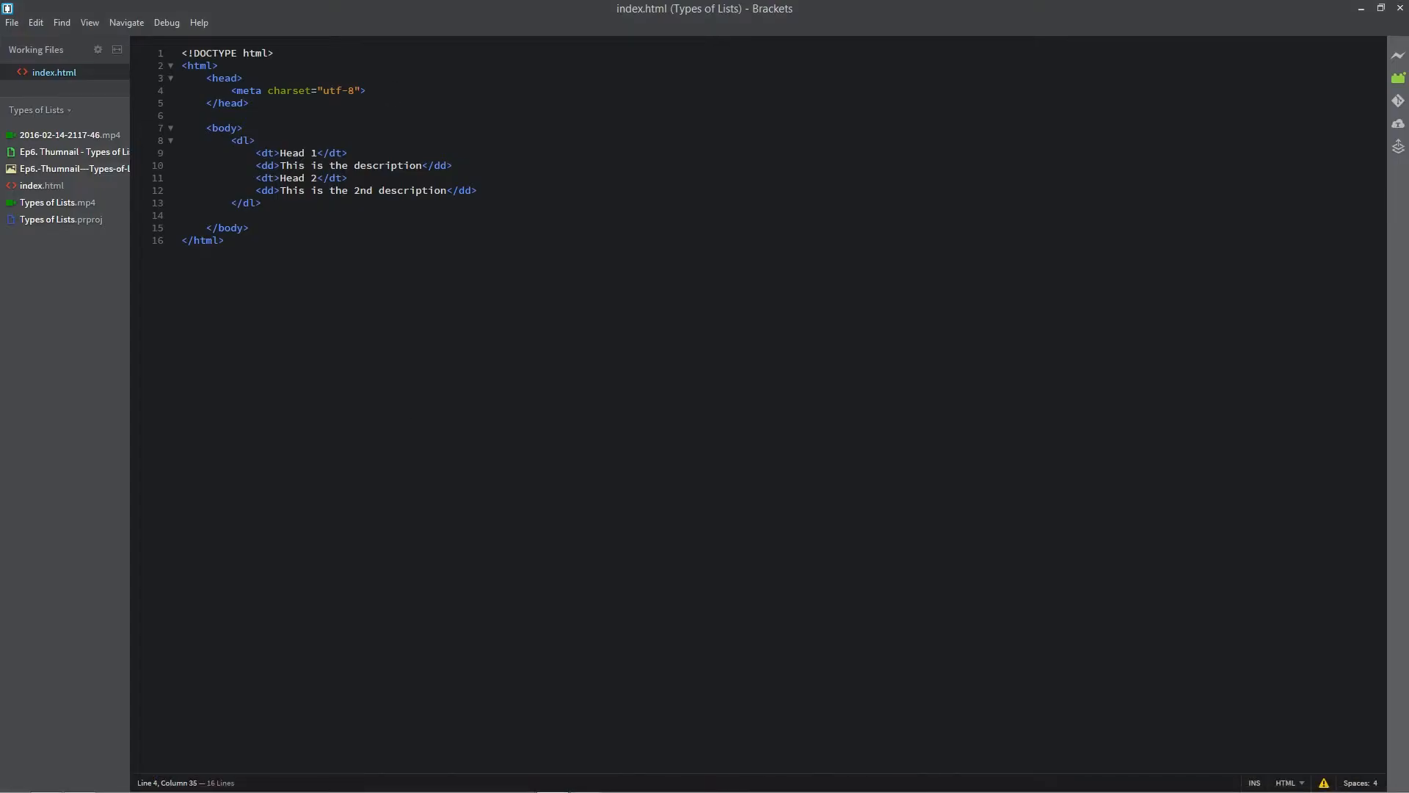
type("<title></title>")
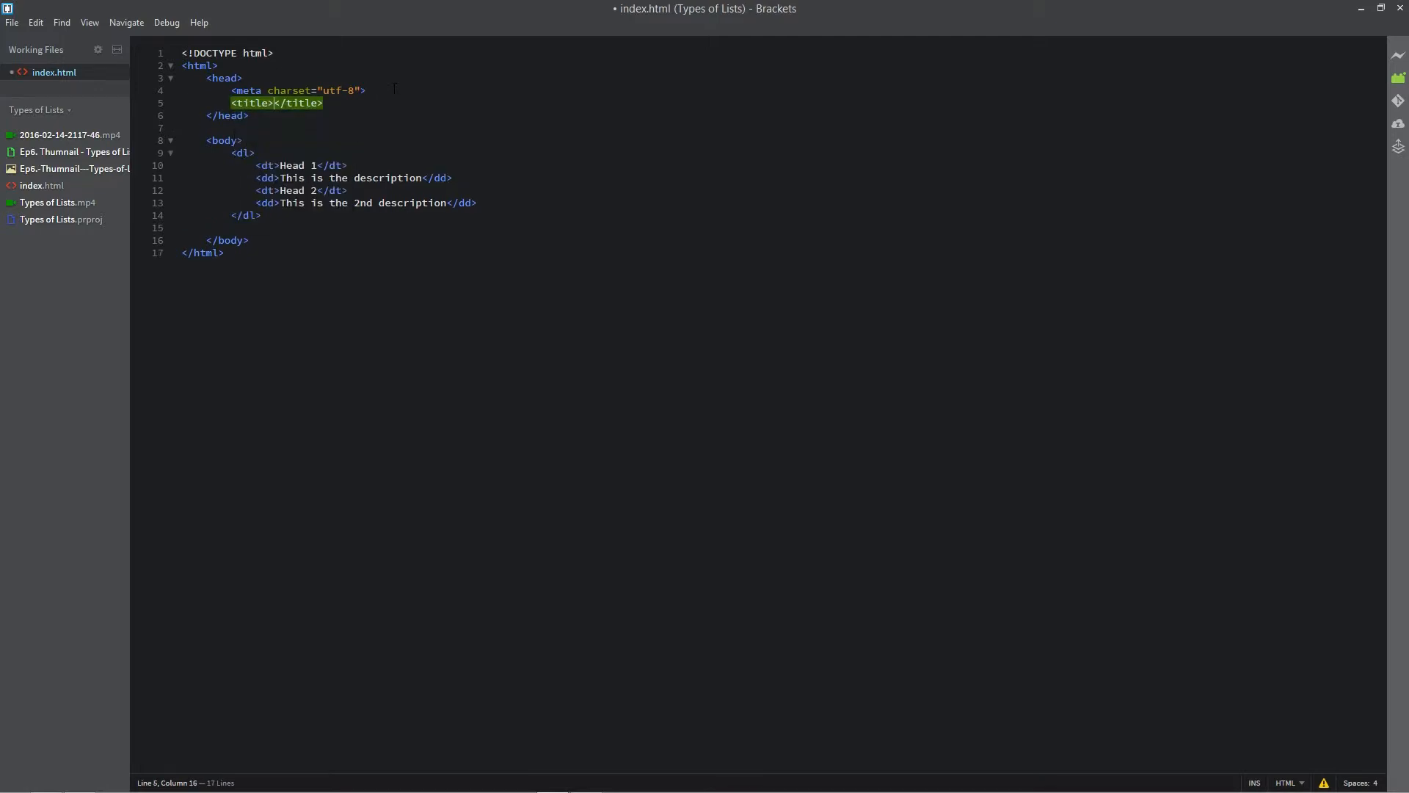
type("Types of Lists")
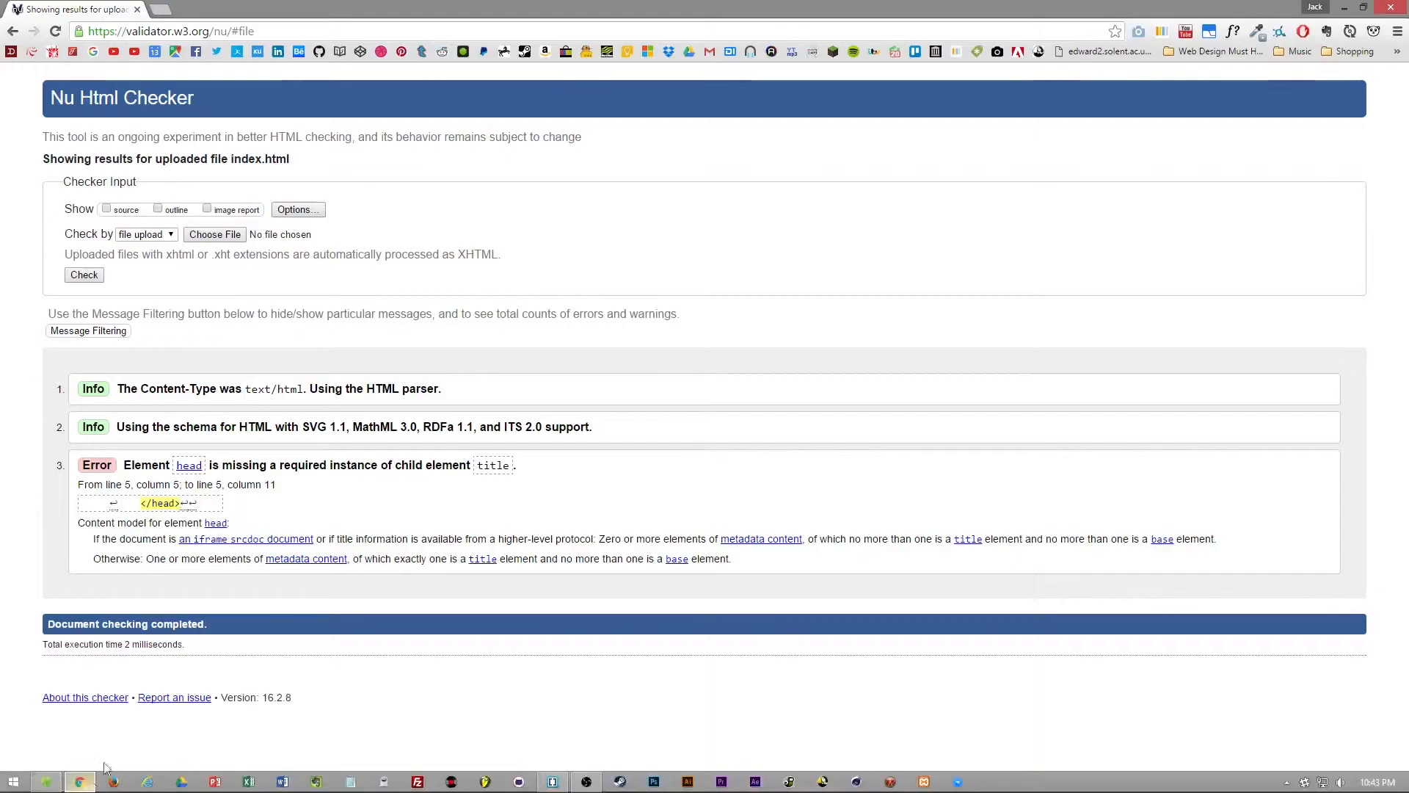
Re-upload the updated index.html and recheck it, getting no errors or warnings
left_click(13, 31)
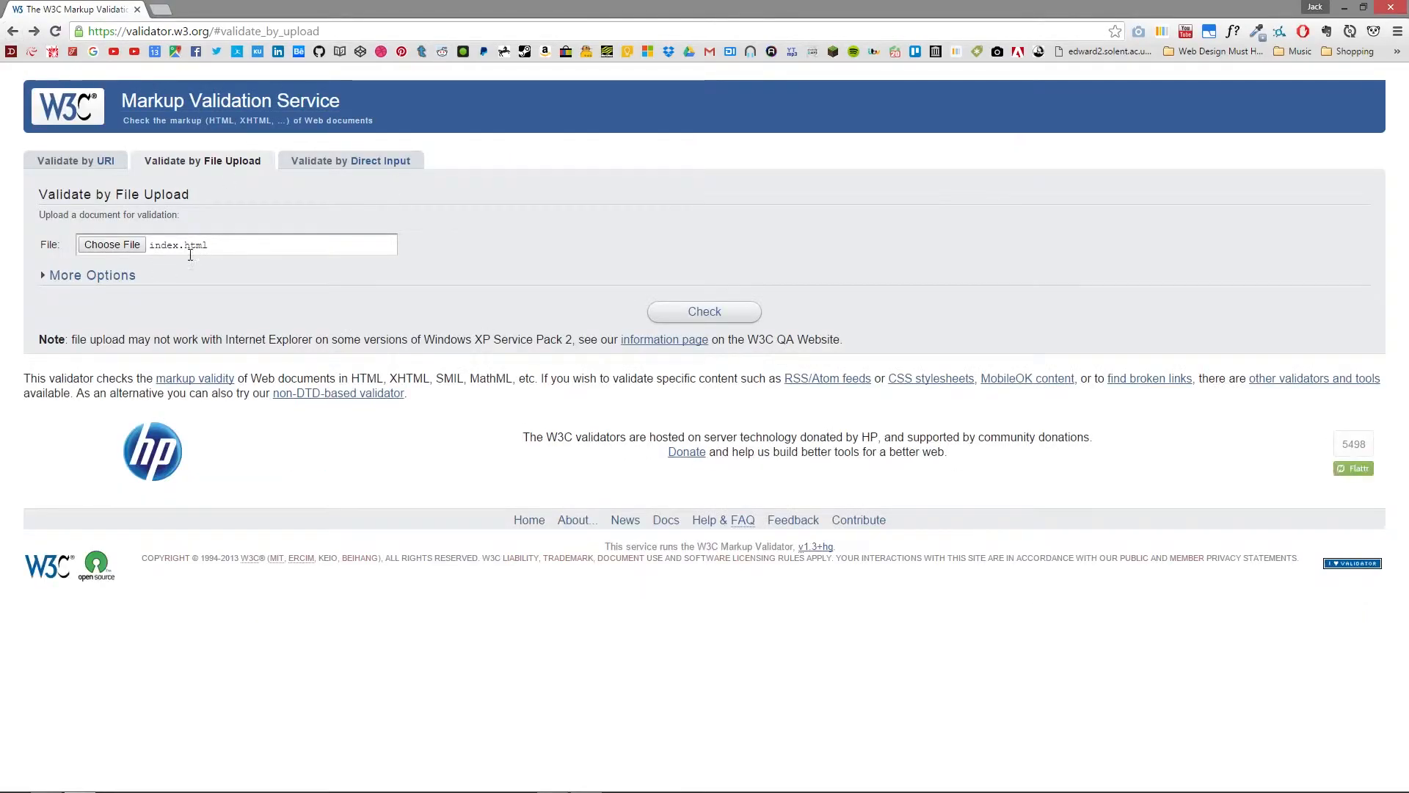
left_click(111, 245)
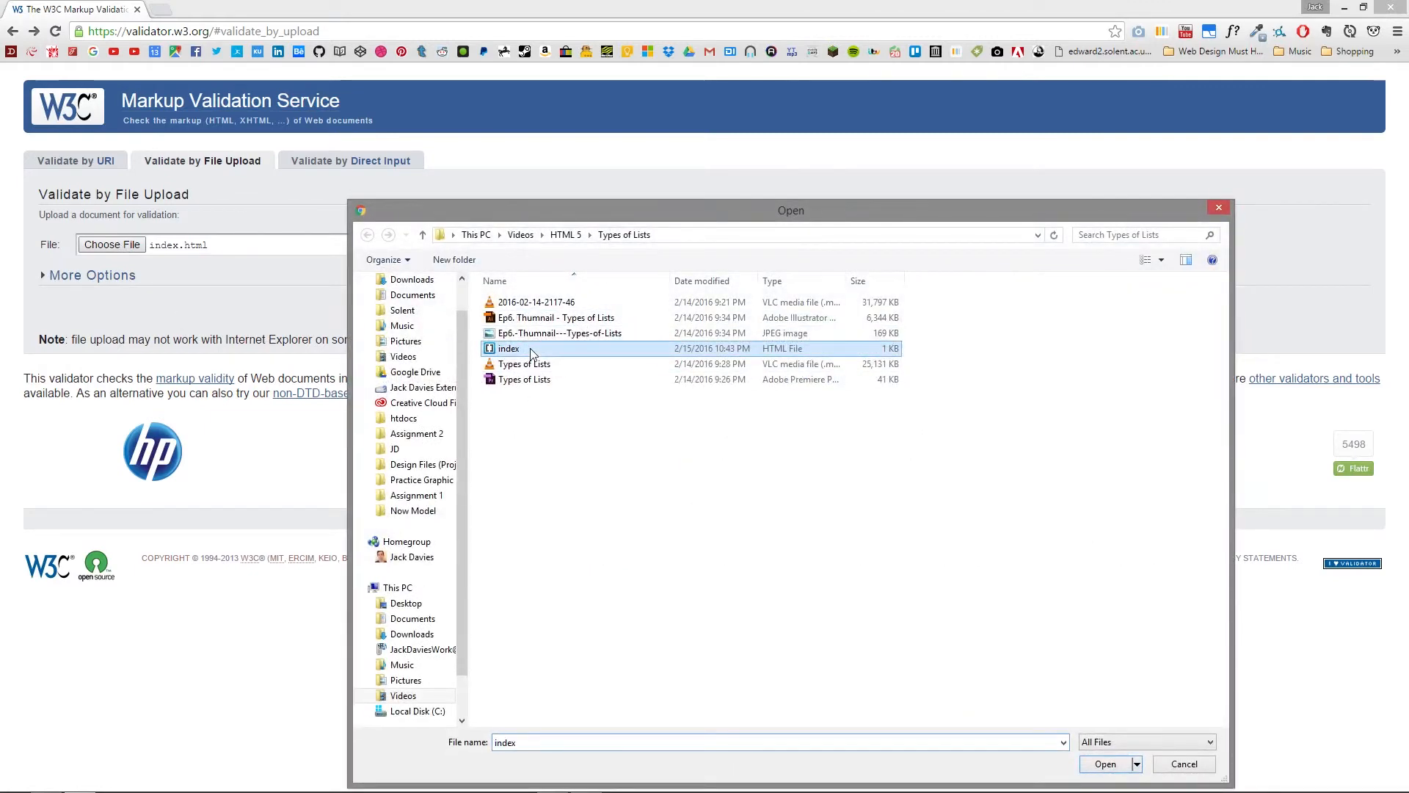
left_click(1107, 764)
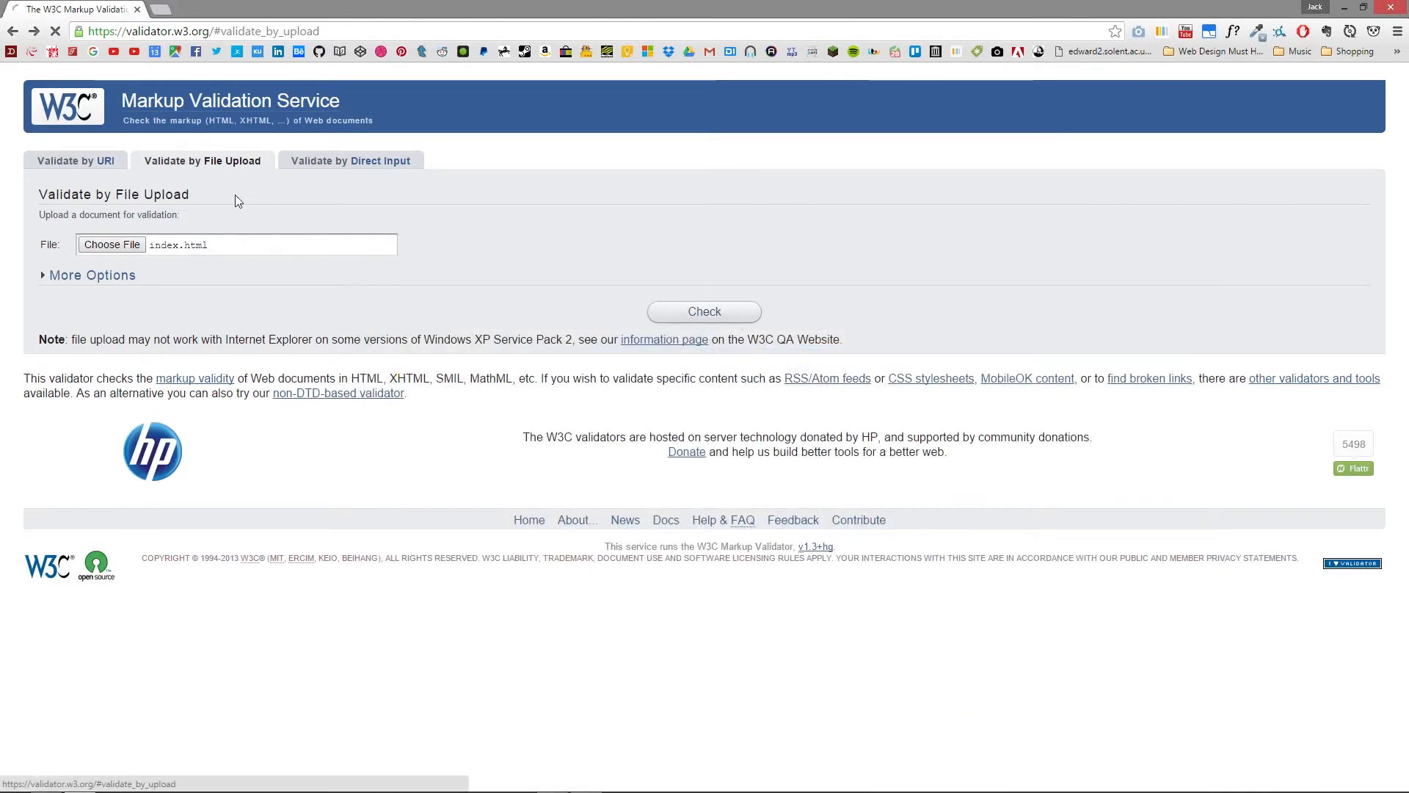
left_click(703, 311)
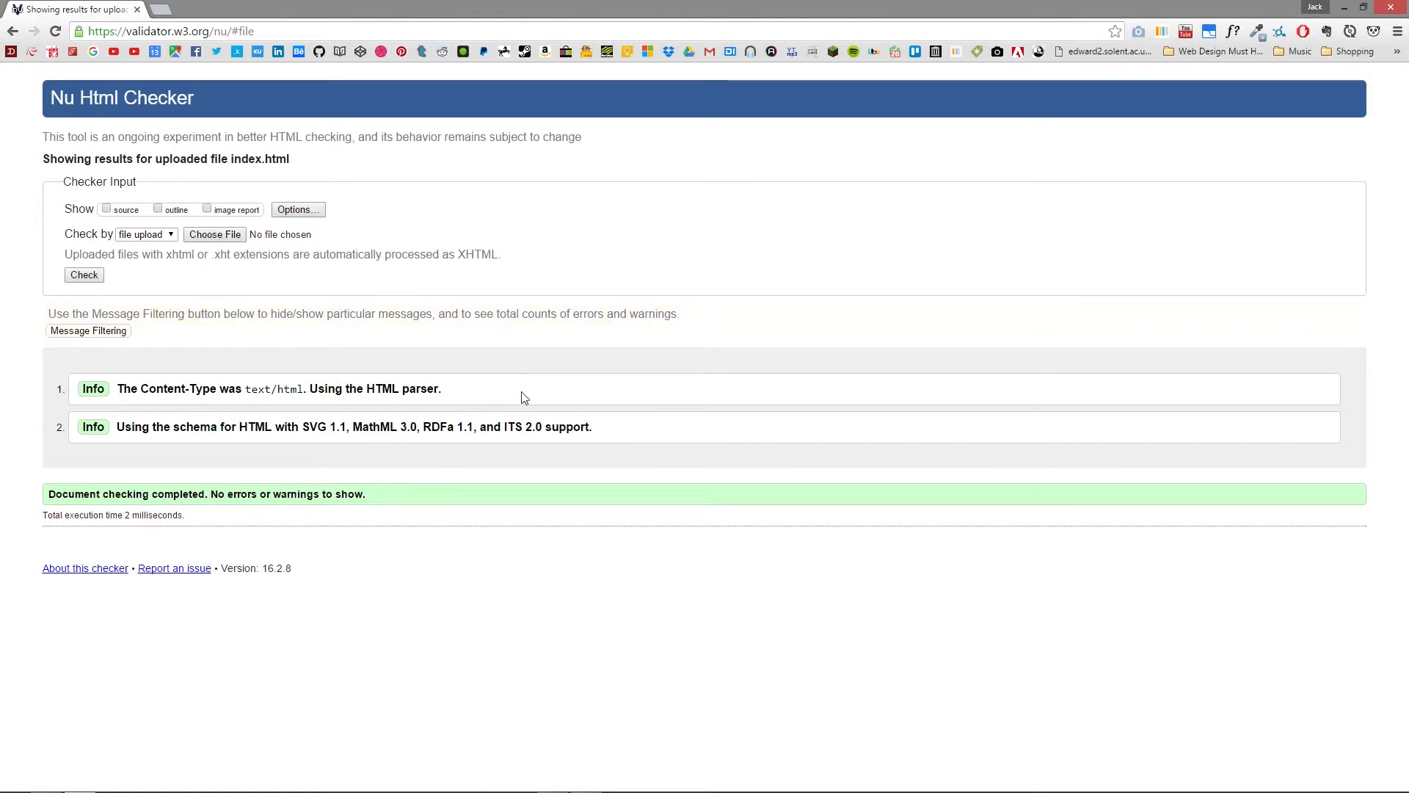
mouse_move(578, 342)
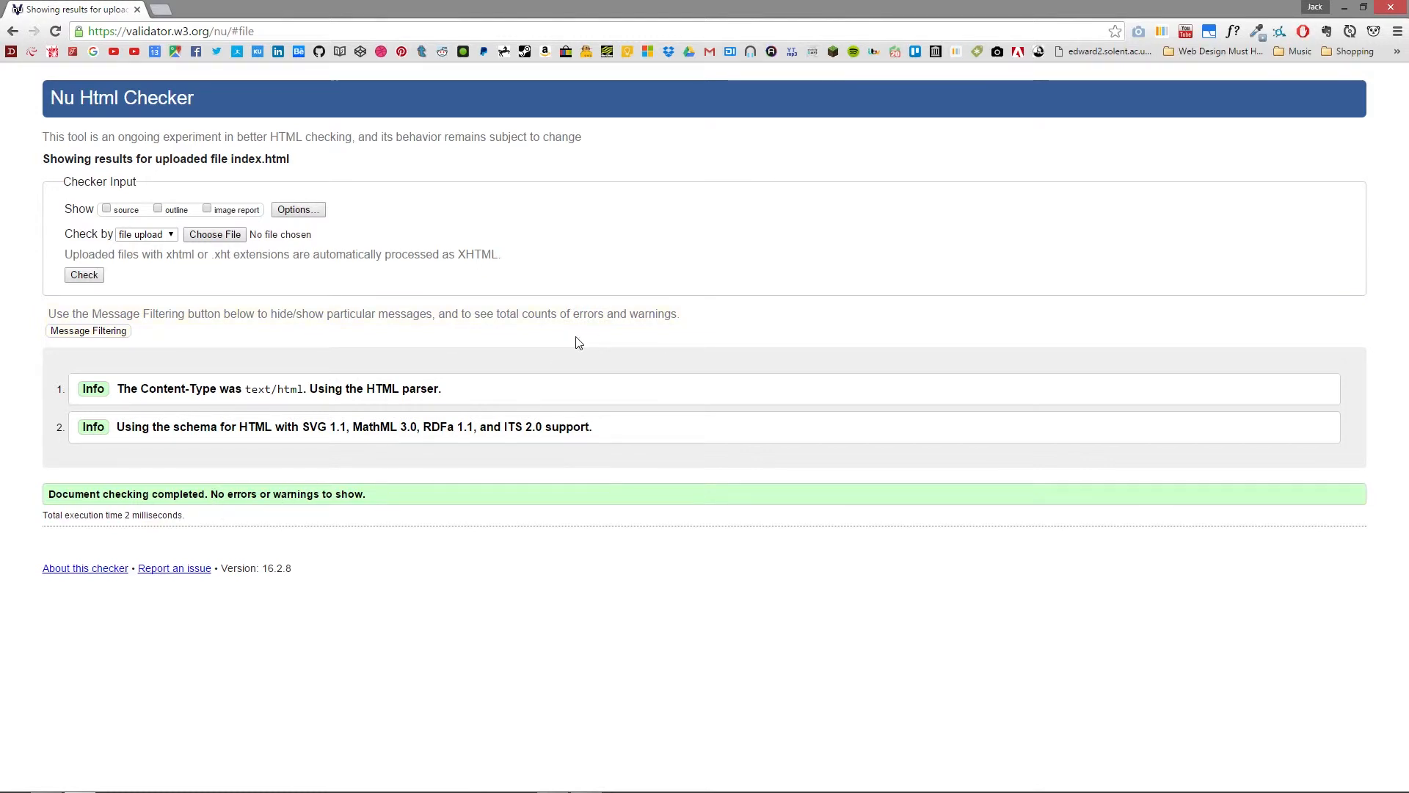